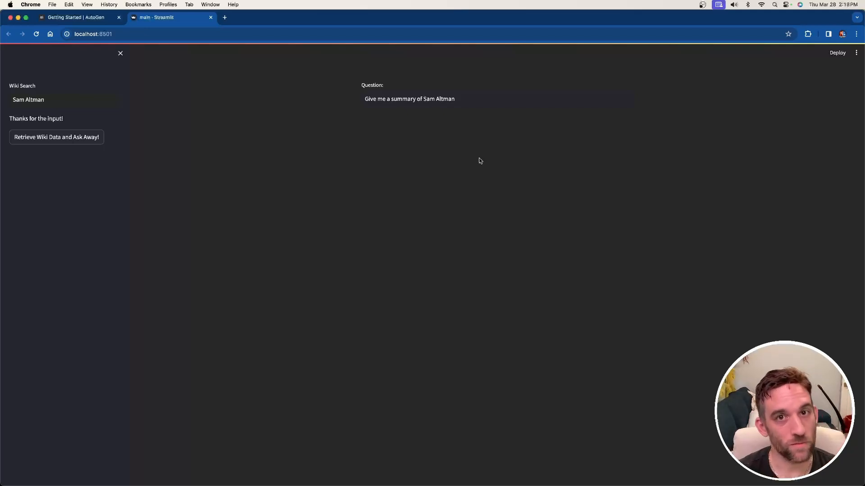
mouse_move(467, 151)
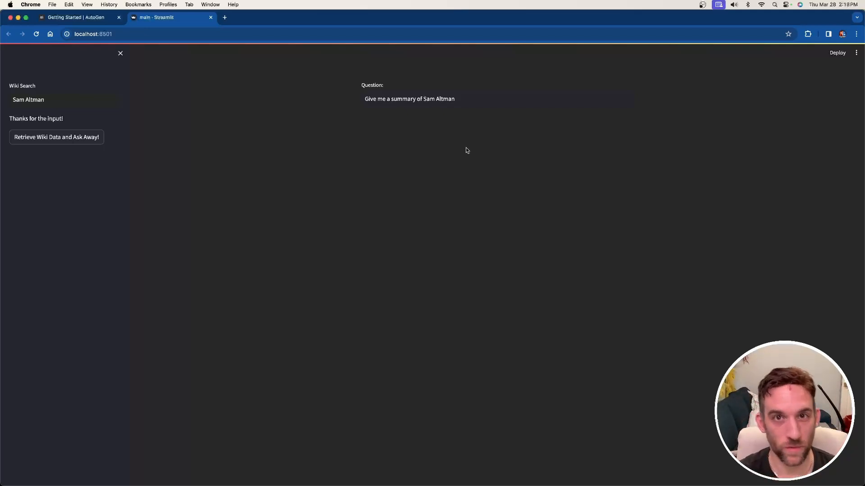
mouse_move(171, 170)
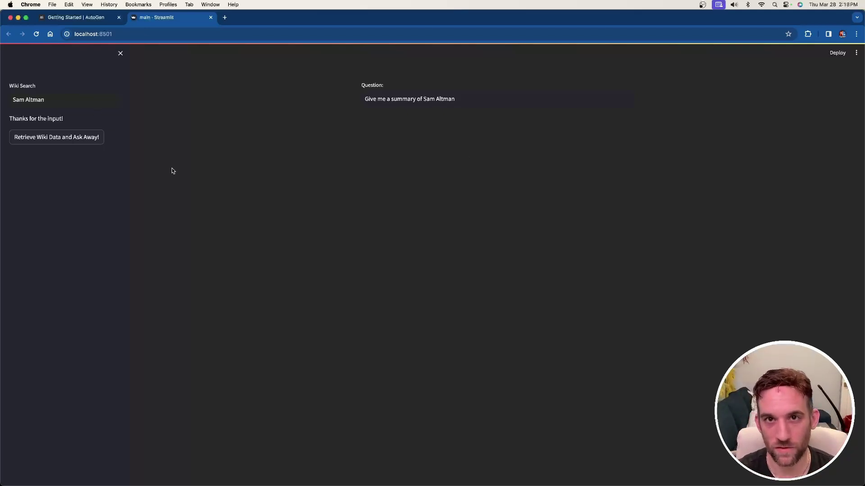
- Retrieve Wikipedia data on Sam Altman and get the Wiki Bot's summary answer
left_click(70, 106)
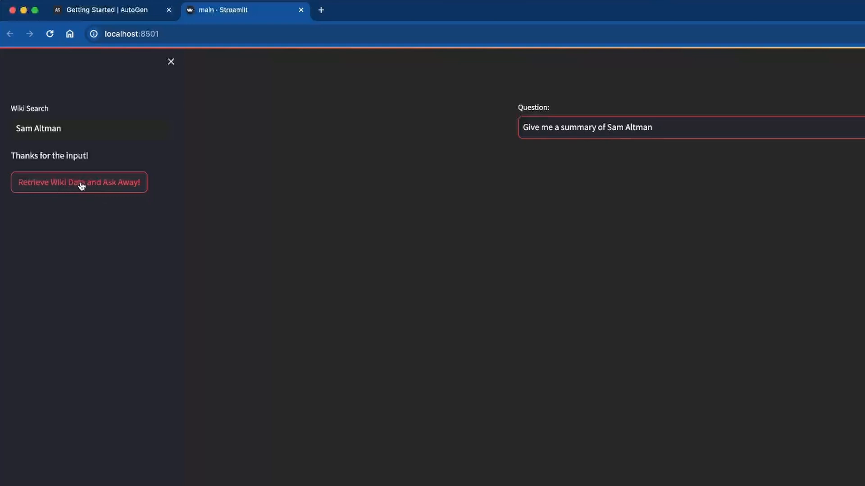
left_click(78, 183)
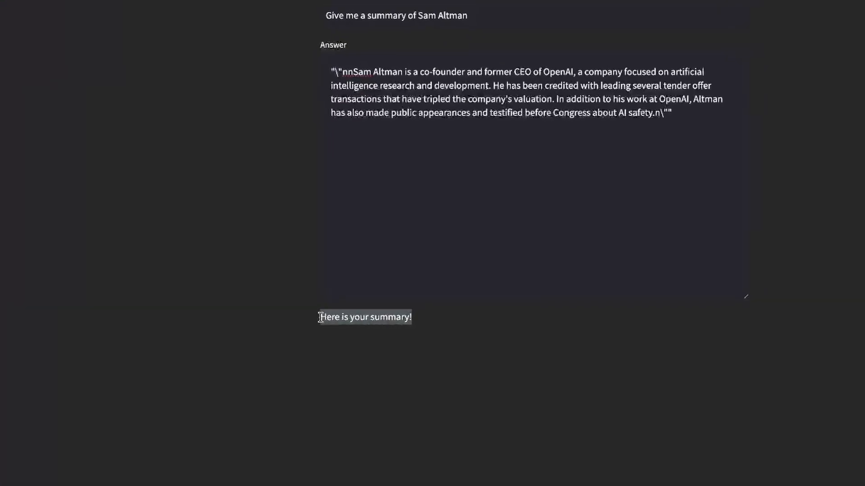
scroll("up", 3)
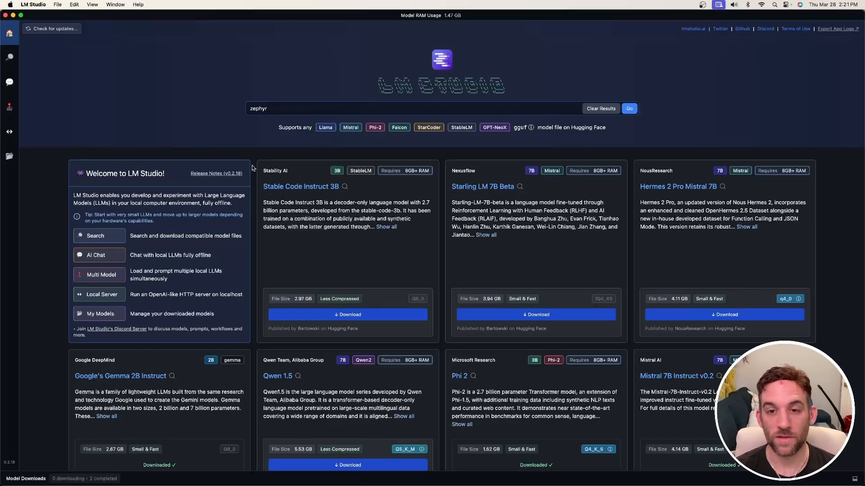
- Scroll the LM Studio home catalog down through featured model cards toward Phi 2
scroll("down", 3)
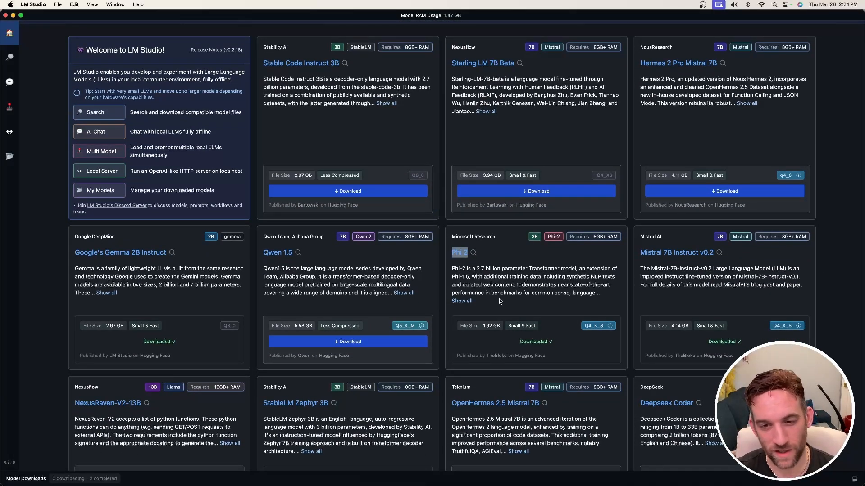
- Show the Local Server page with Phi-2's logs of the Sam Altman summary generation
left_click(9, 132)
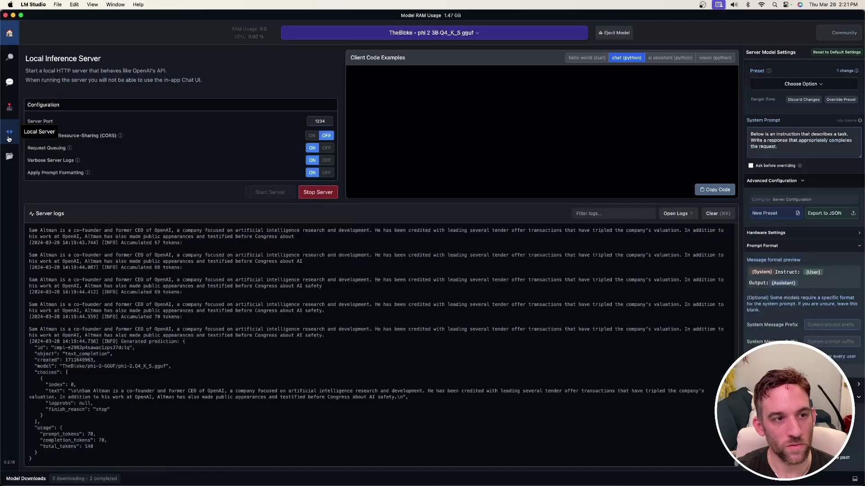
left_click(433, 32)
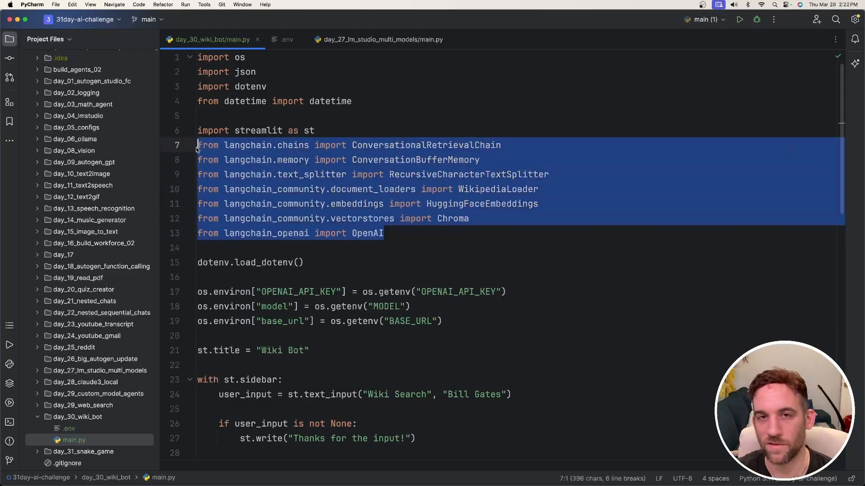
- Remove the timestamp line and 'if user_input is not None:' block, dedenting the button and question logic
left_click(386, 232)
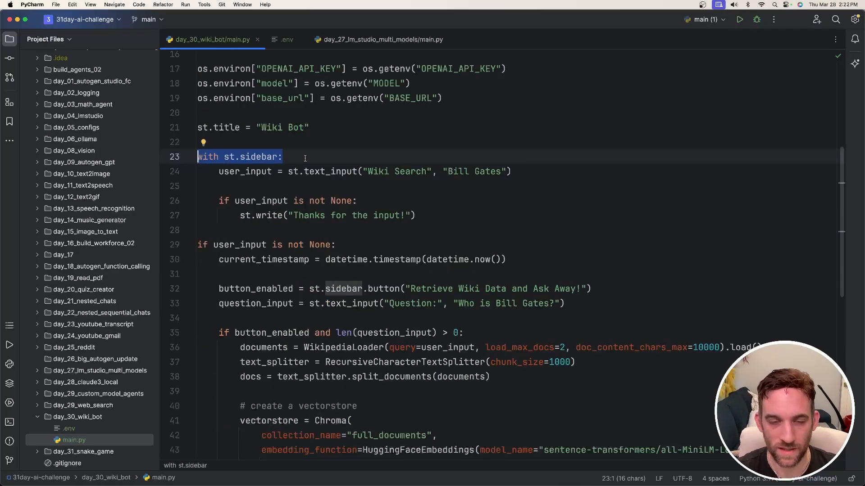
left_click(282, 156)
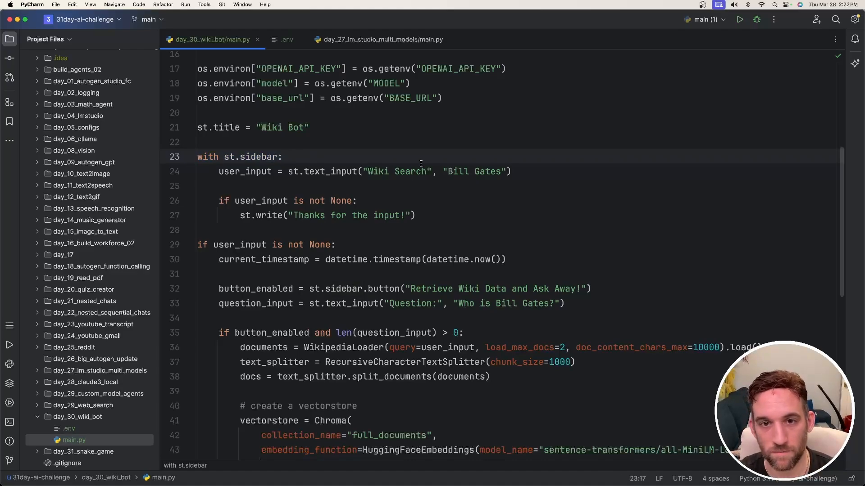
double_click(473, 171)
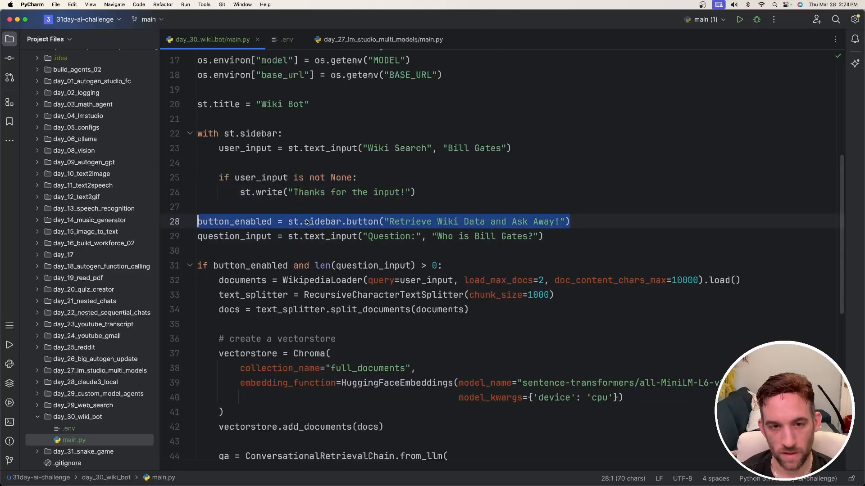
left_click(543, 236)
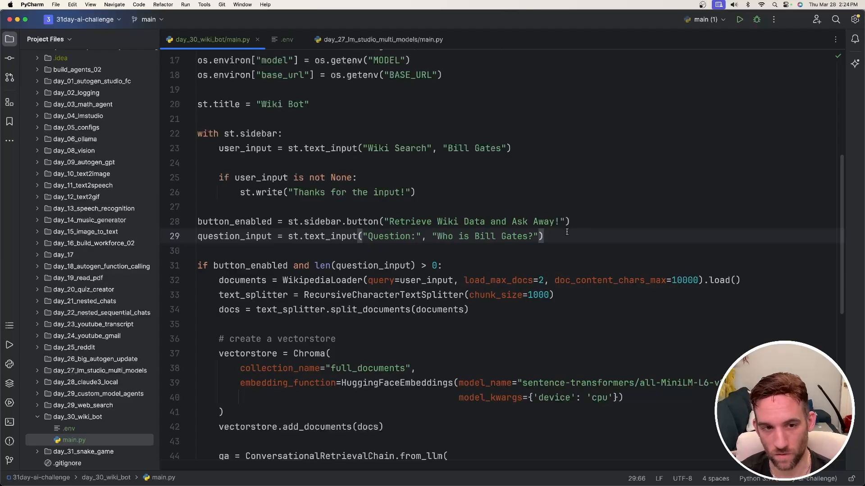
left_click(441, 265)
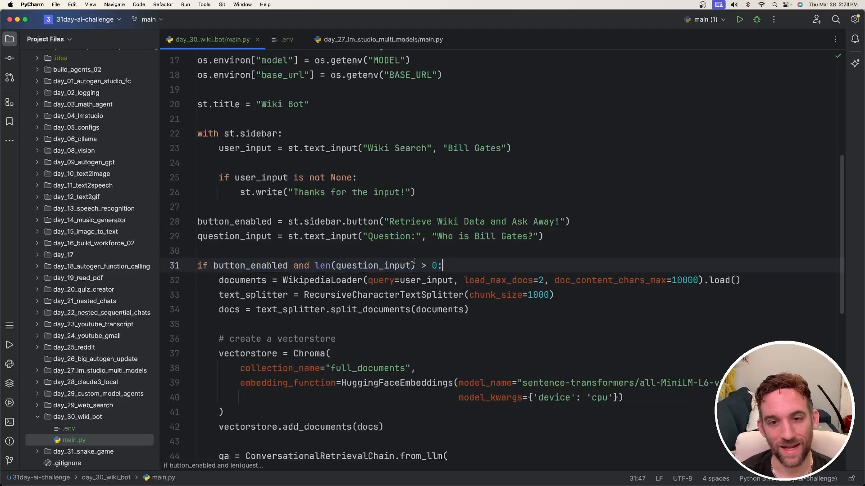
double_click(235, 236)
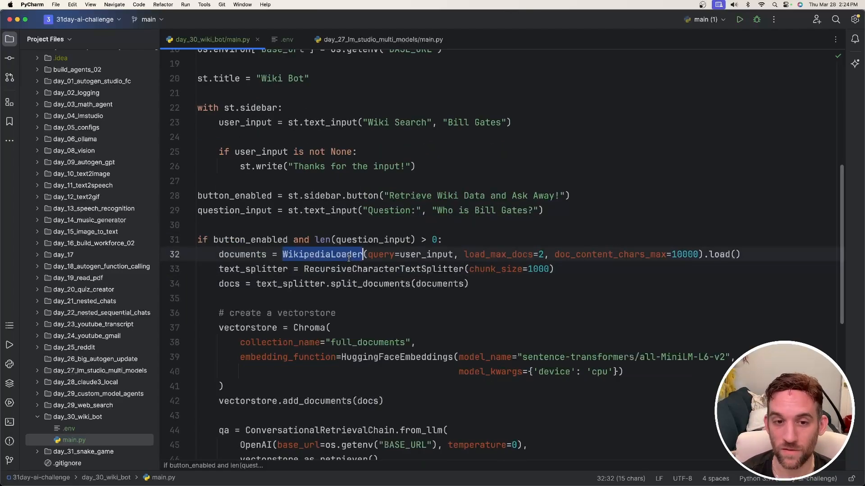
double_click(424, 254)
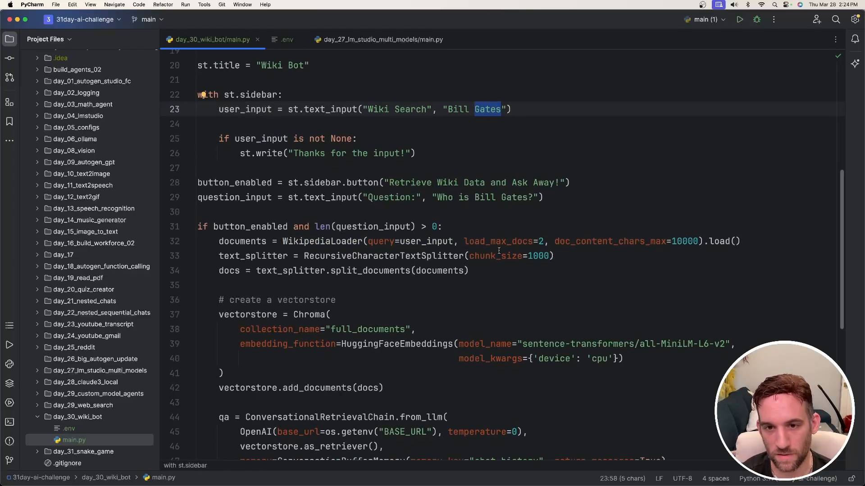
double_click(498, 241)
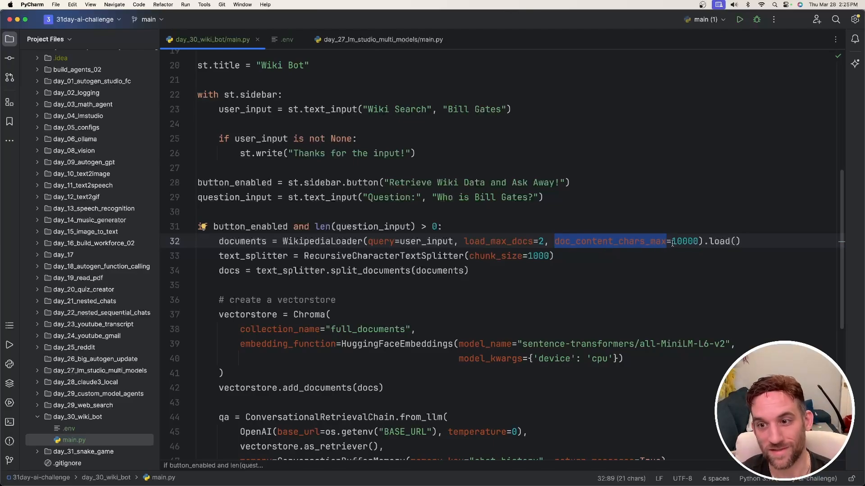
double_click(684, 241)
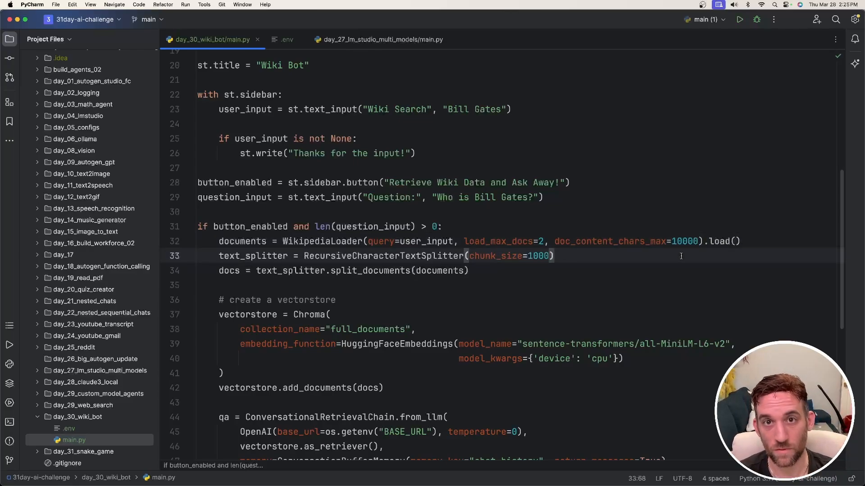
double_click(683, 242)
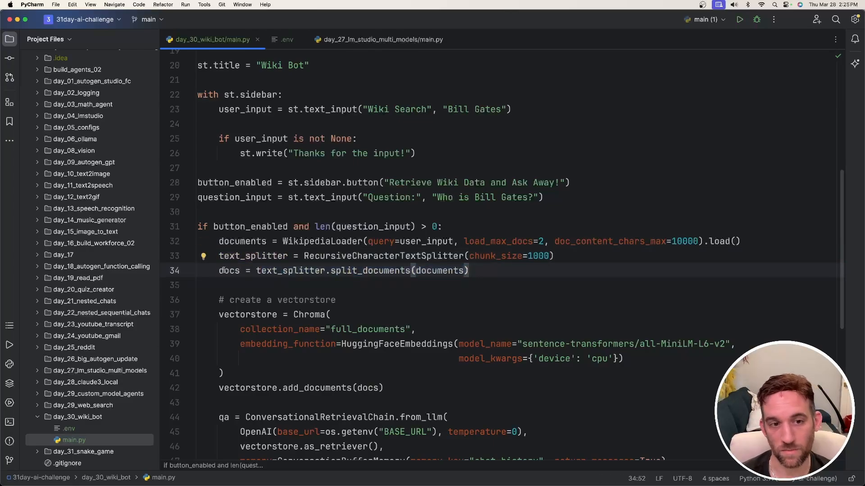
double_click(229, 270)
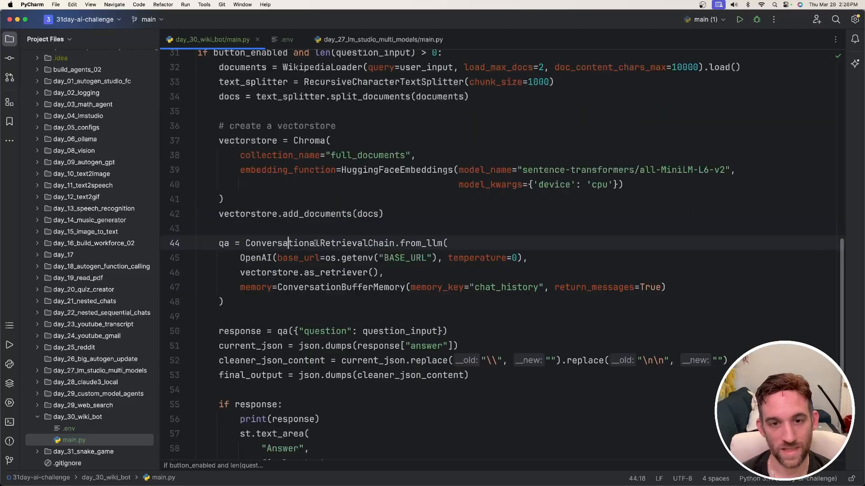
double_click(255, 257)
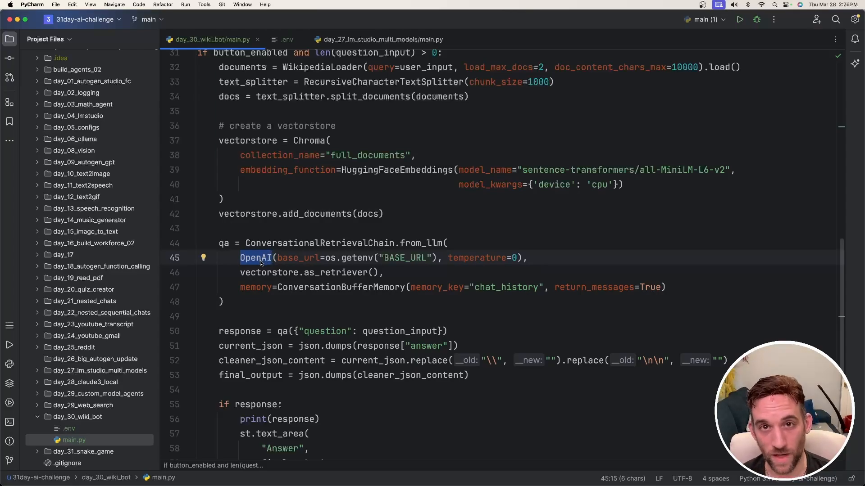
left_click(292, 259)
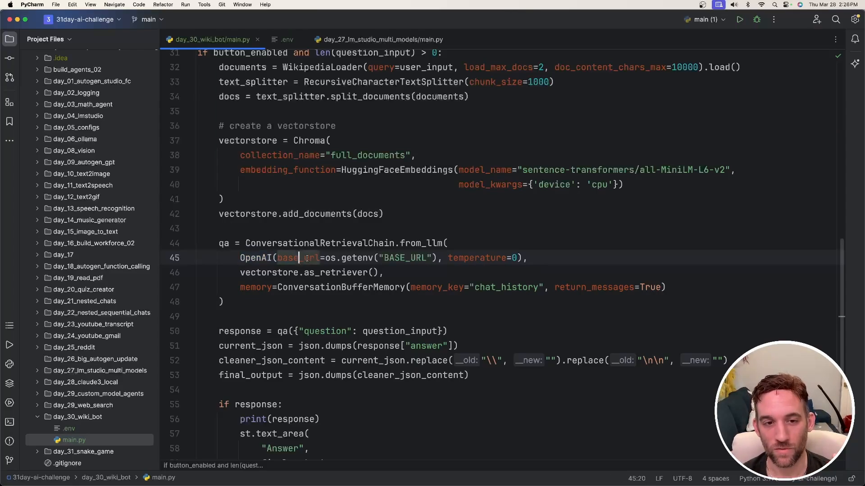
double_click(294, 257)
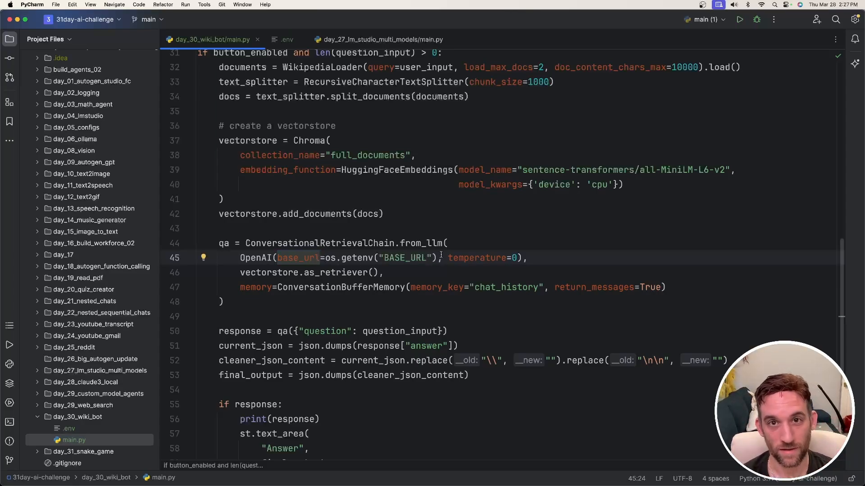
double_click(402, 257)
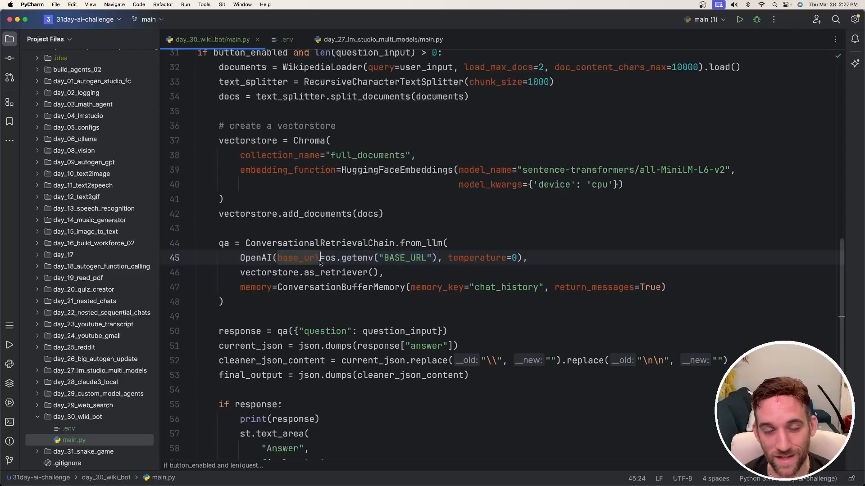
double_click(299, 258)
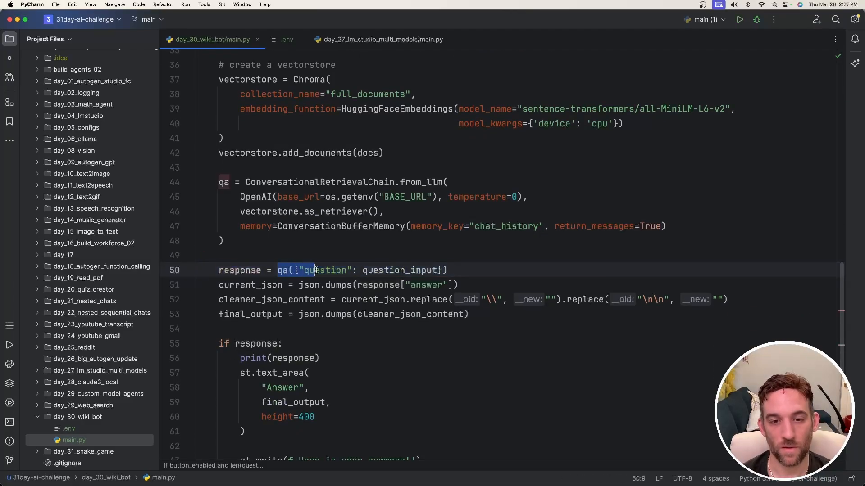
double_click(282, 270)
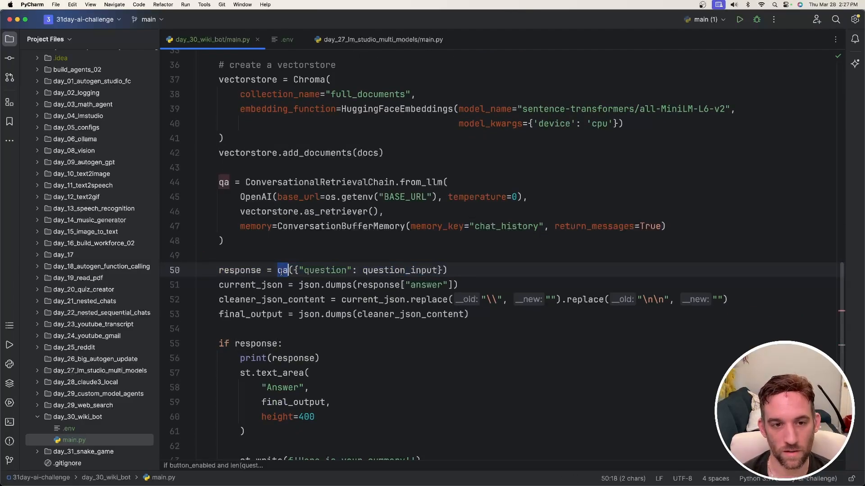
left_click(224, 182)
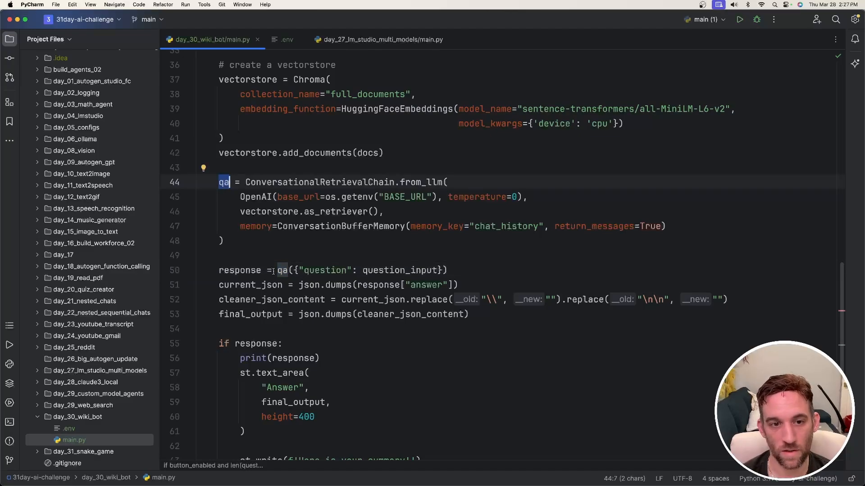
double_click(239, 270)
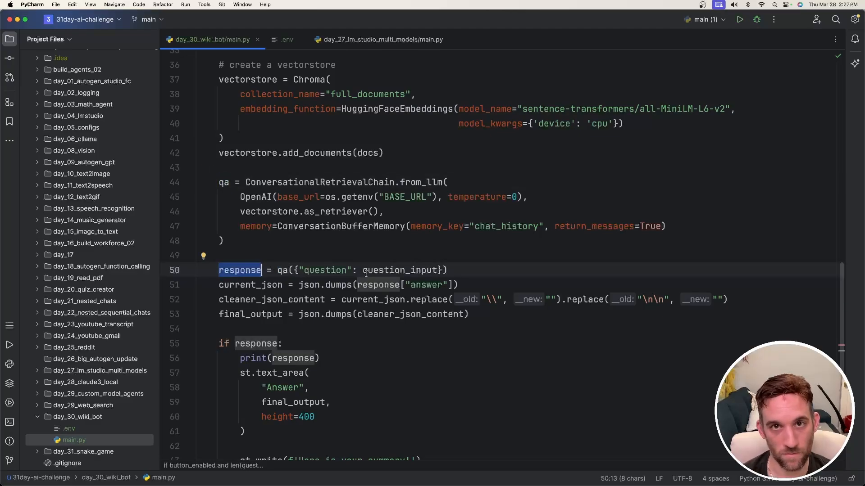
mouse_move(499, 267)
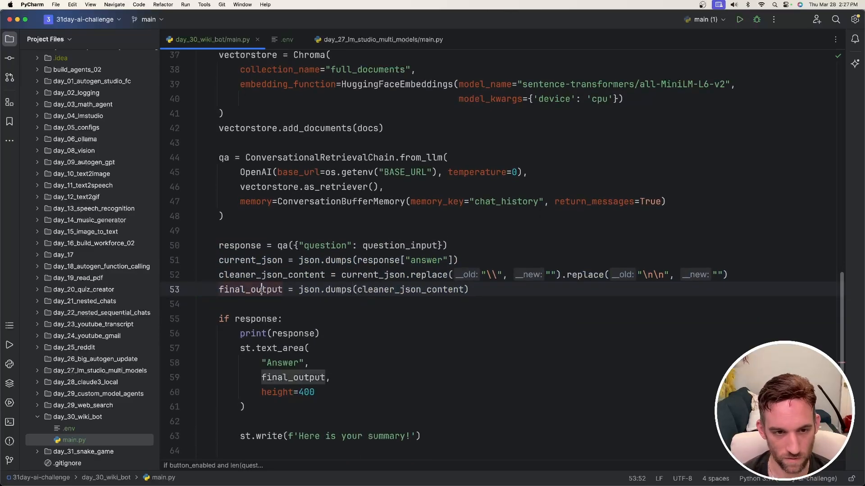
double_click(255, 247)
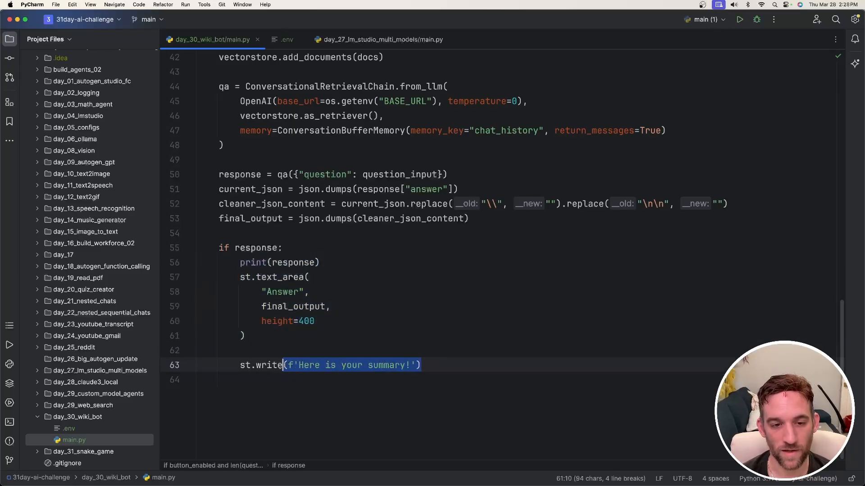
left_click(299, 351)
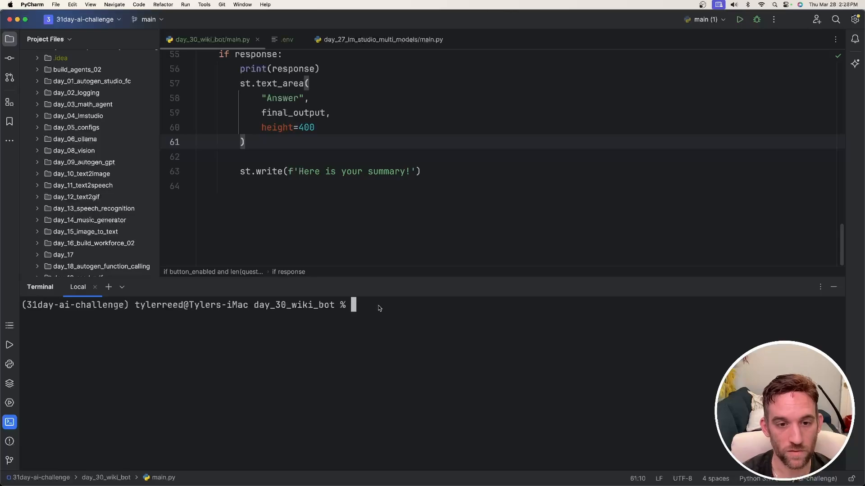
- Select the day_30_wiki_bot folder and confirm the terminal shell is in it
left_click(78, 223)
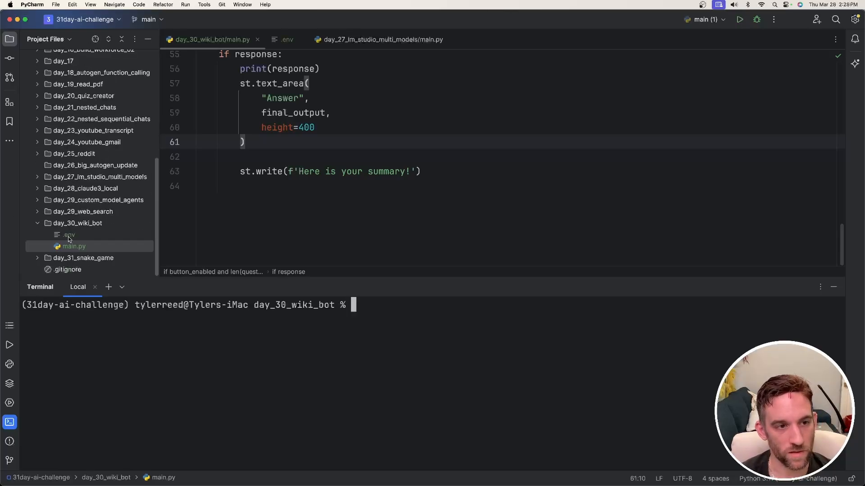
left_click(77, 222)
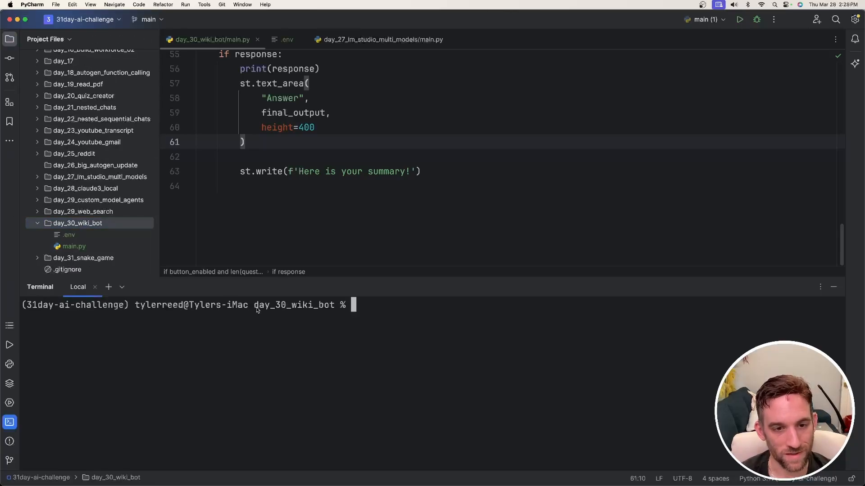
double_click(293, 305)
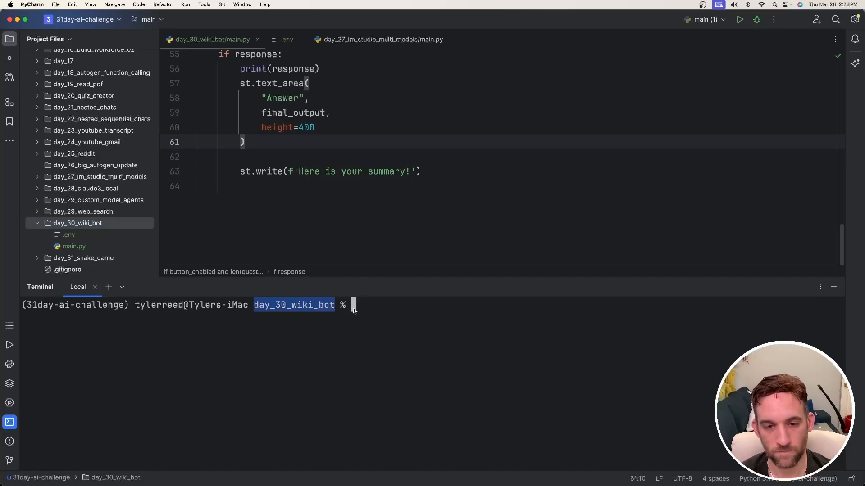
- Run 'streamlit run main.py' in the terminal, serving the bot at localhost:8501
type("streamlit run mai")
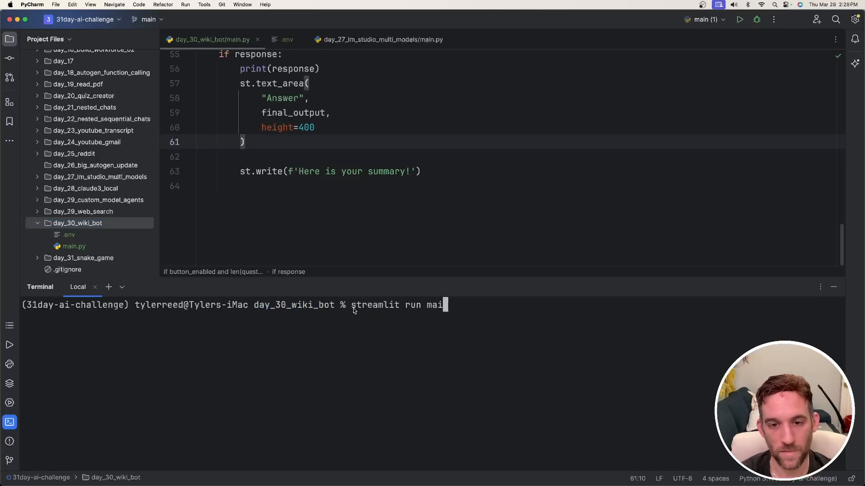
type("n.py")
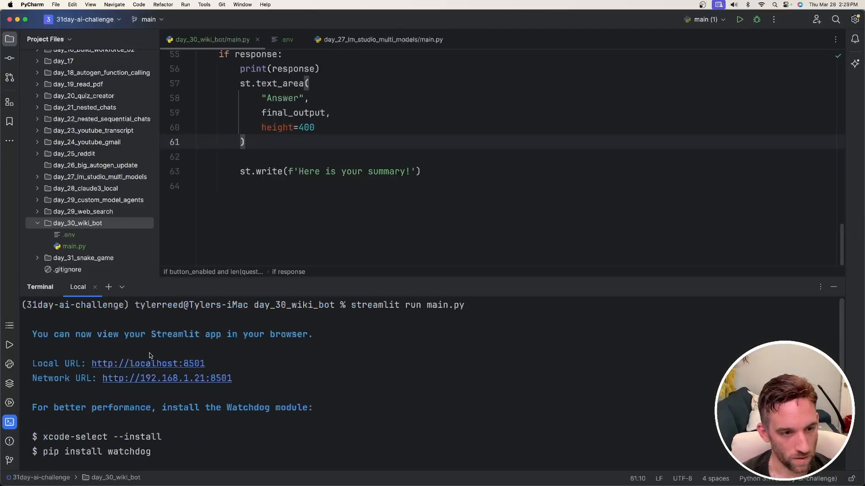
scroll("down", 3)
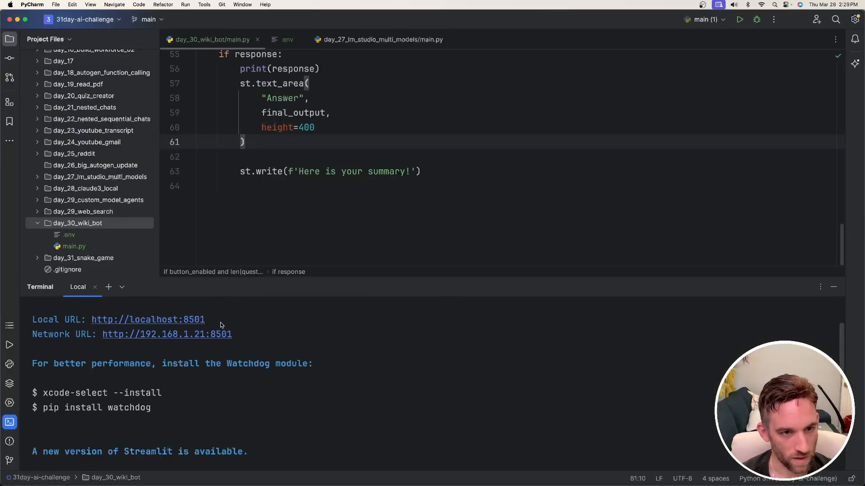